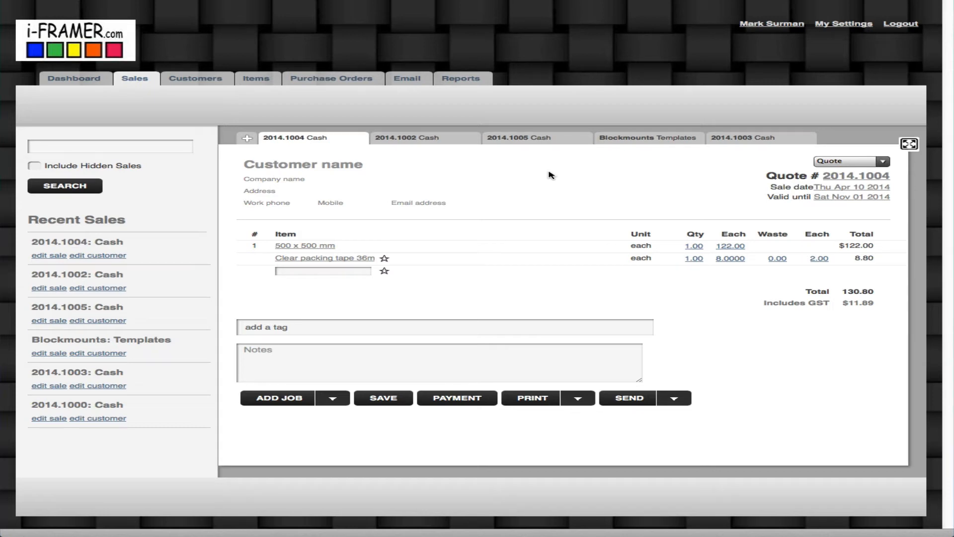
mouse_move(824, 185)
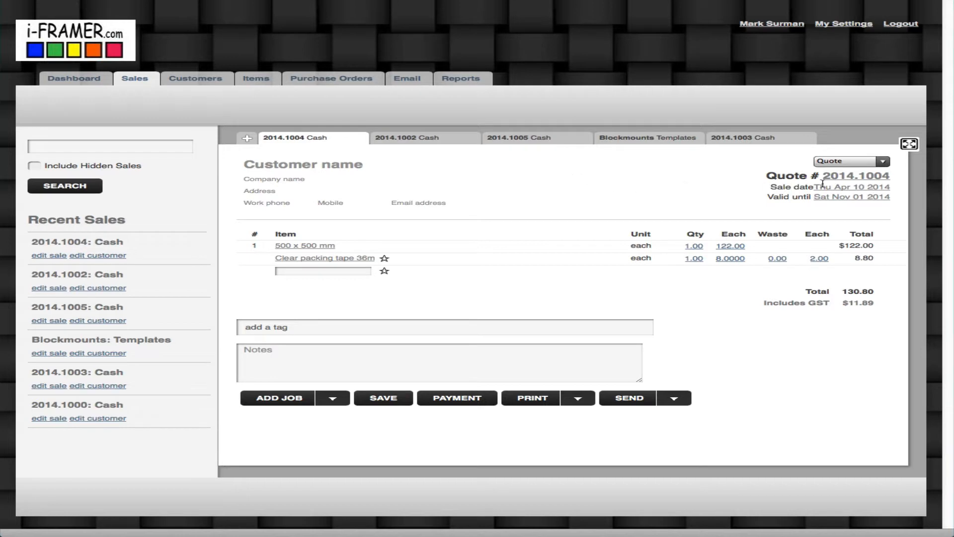
Add the 1609 Crescent antique white rag mat to the 500 x 500 mm job.
click(883, 161)
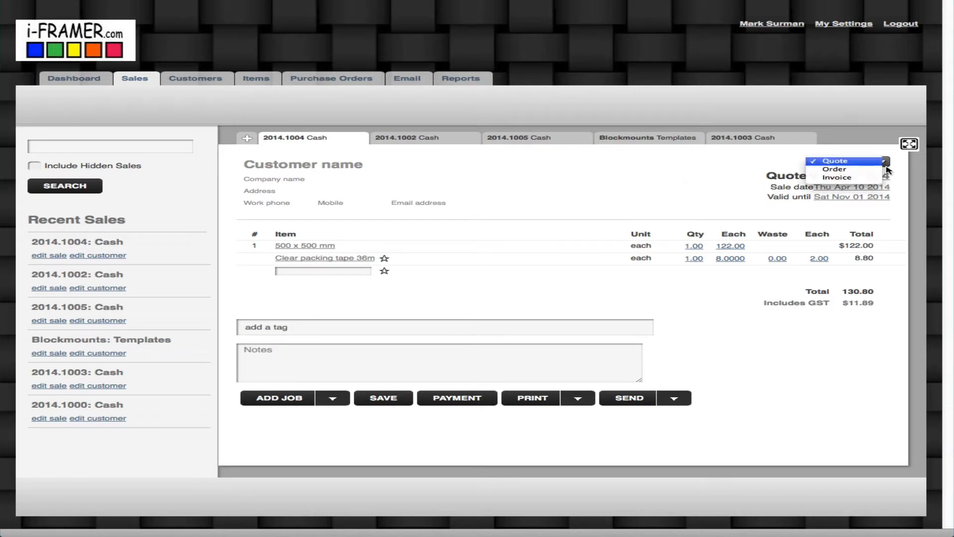
mouse_move(842, 160)
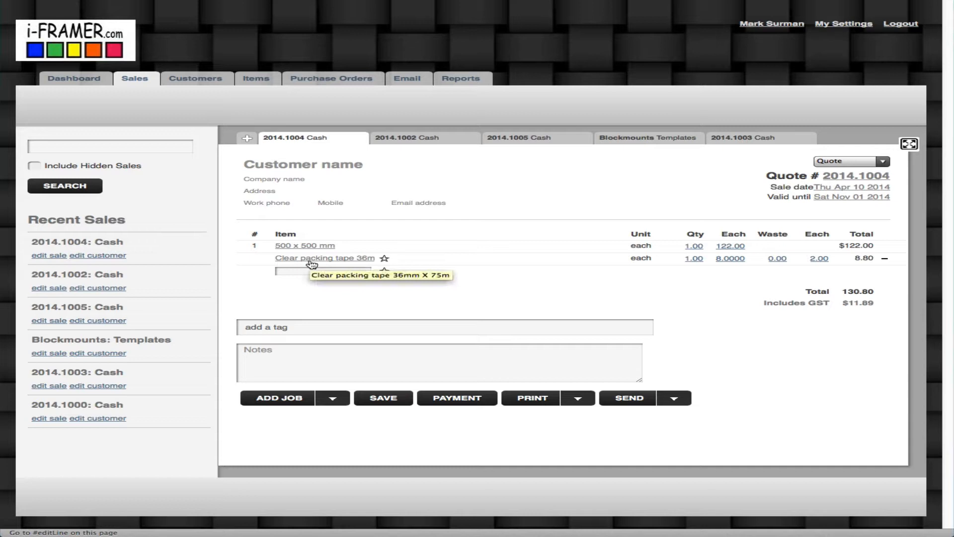
mouse_move(652, 266)
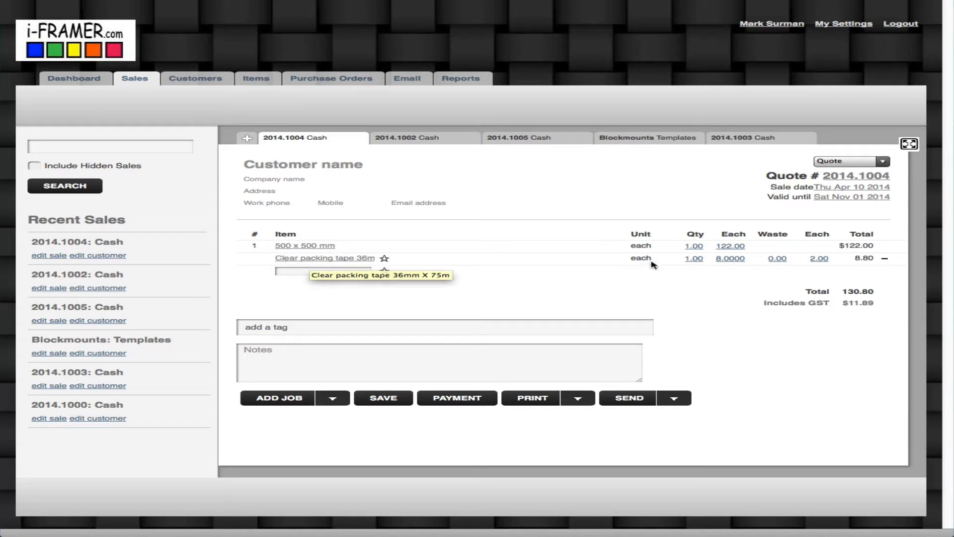
mouse_move(323, 237)
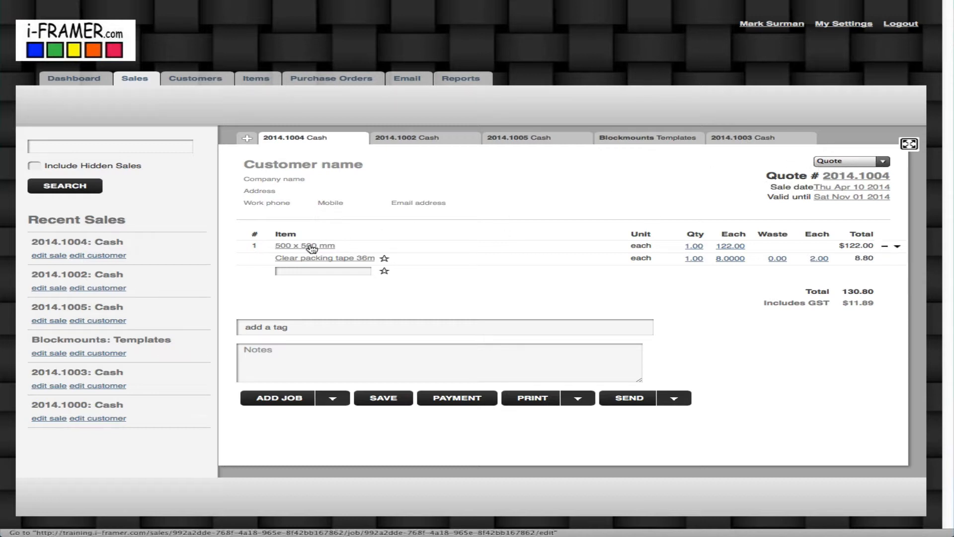
click(305, 245)
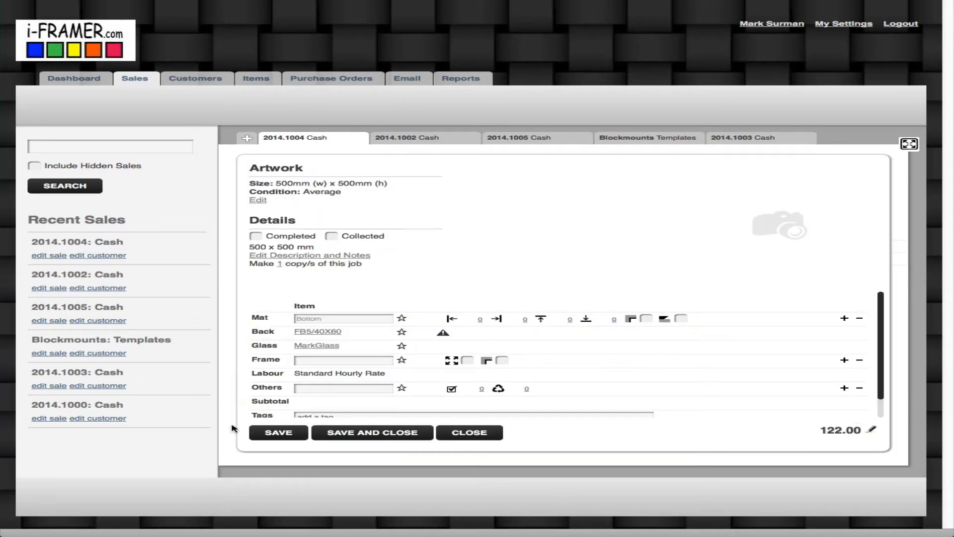
mouse_move(375, 450)
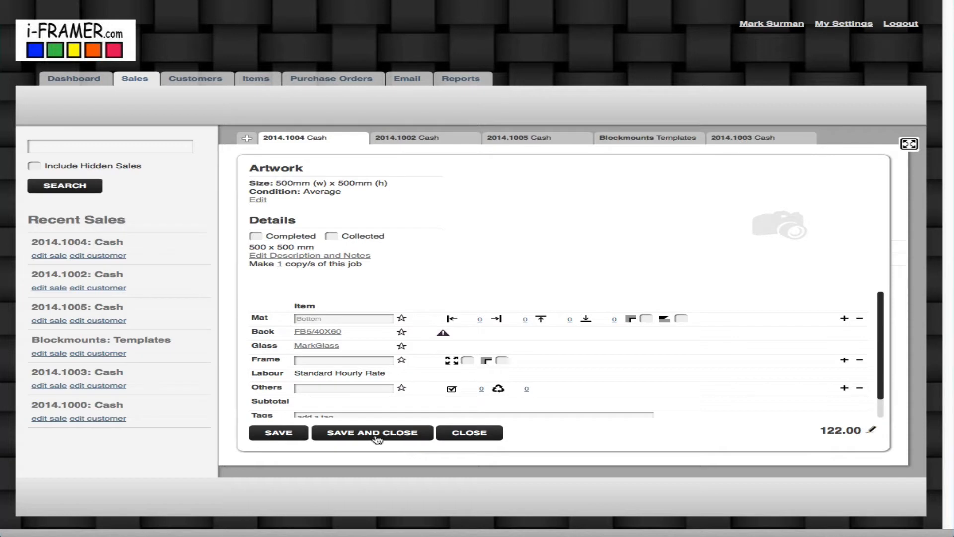
click(343, 319)
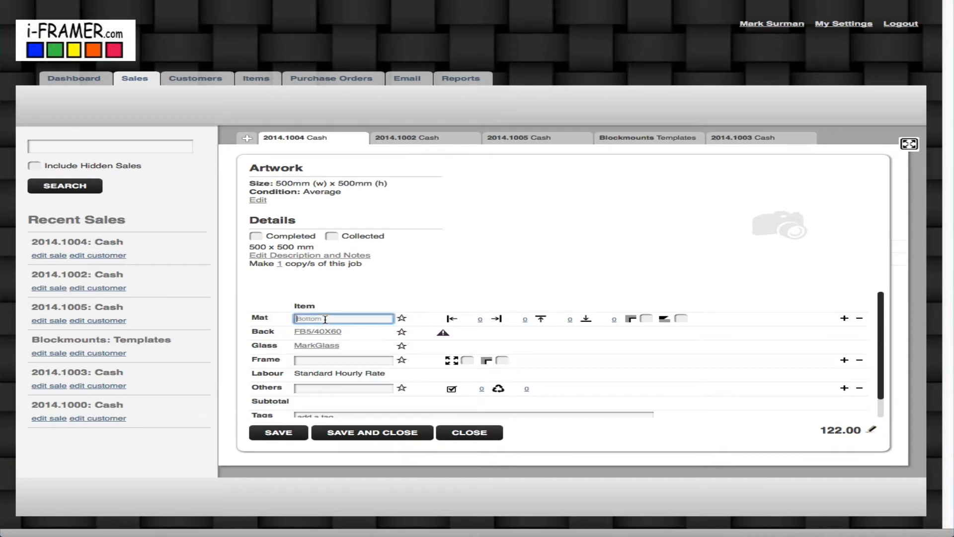
text(1609)
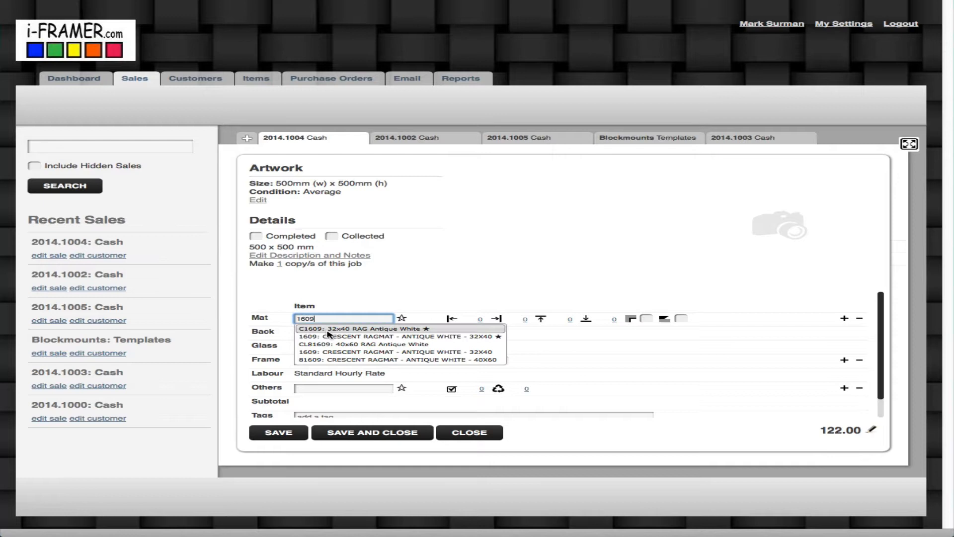
click(396, 336)
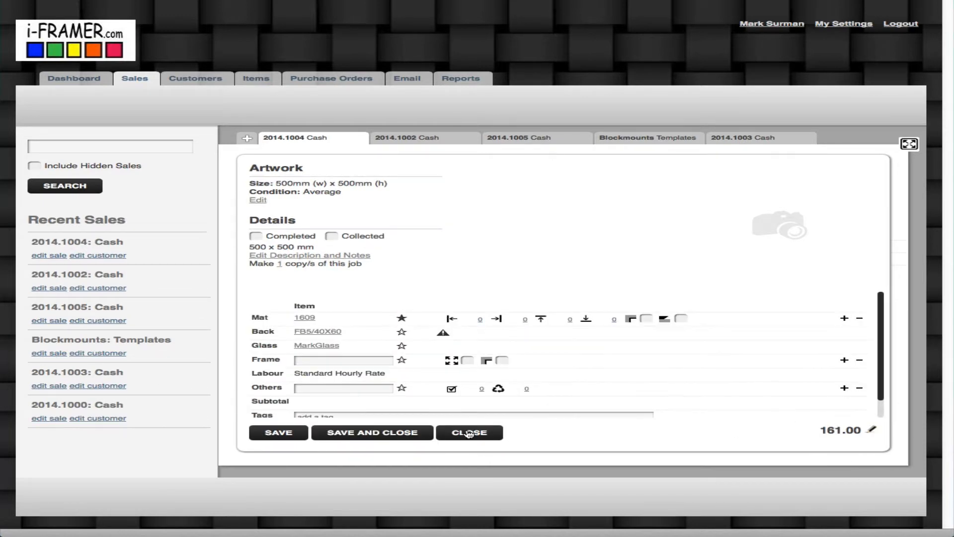
click(470, 432)
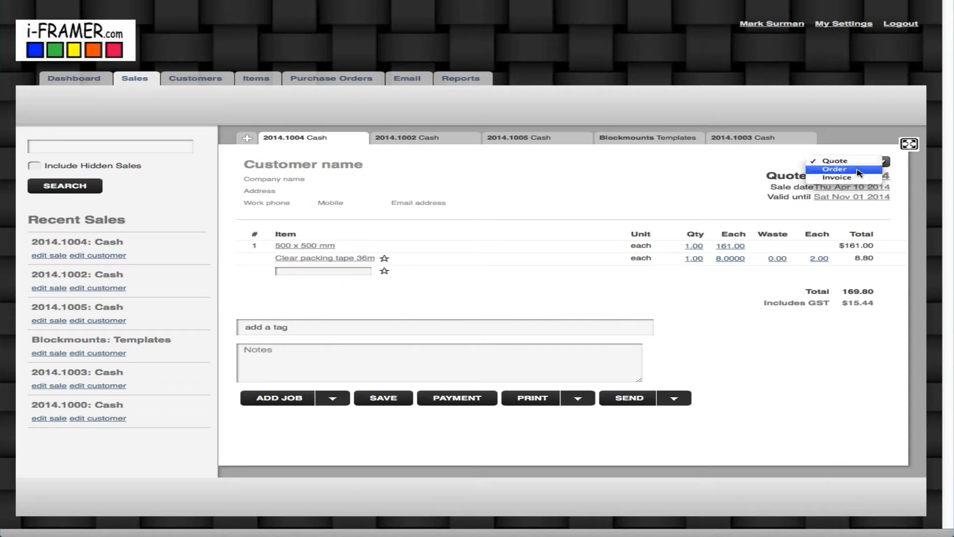
Set sale 2014.1004's status from Quote to Order.
click(832, 171)
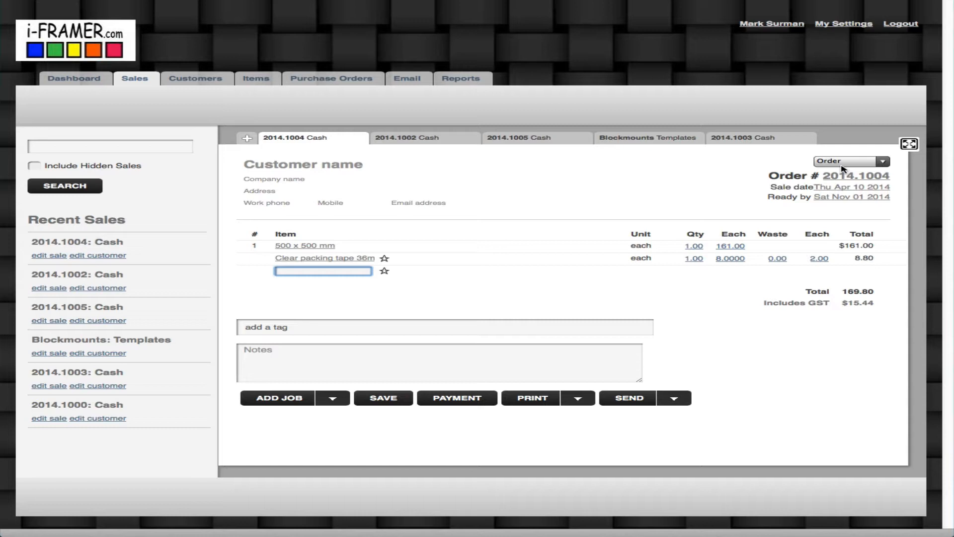
mouse_move(855, 169)
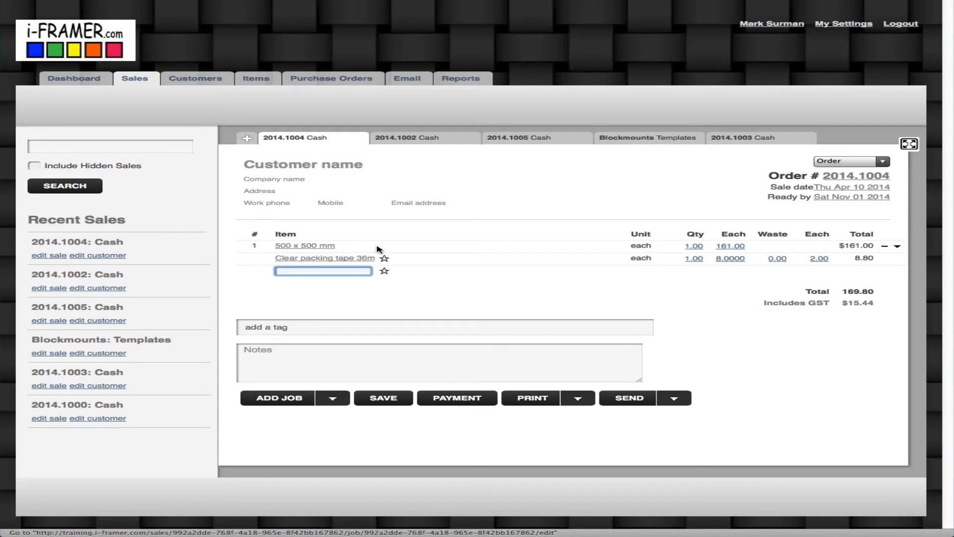
click(304, 245)
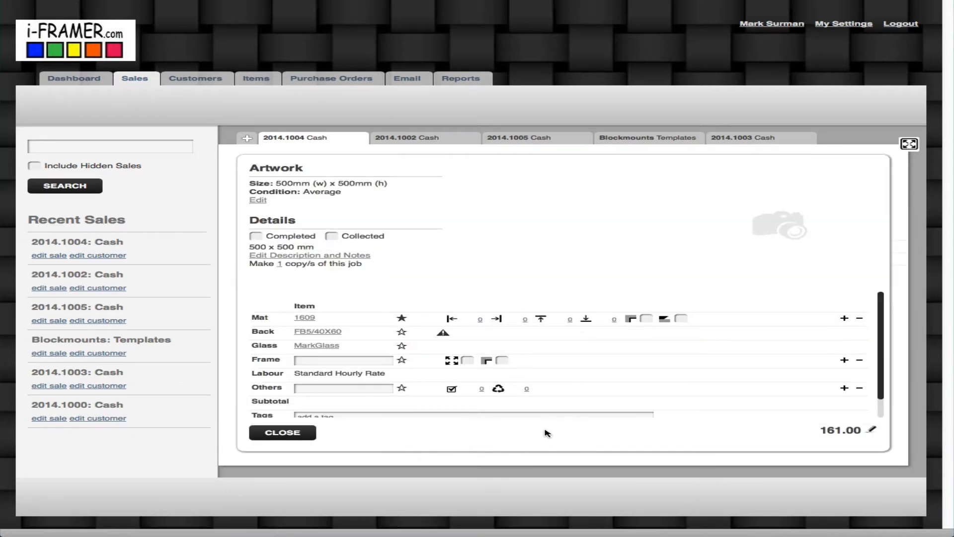
mouse_move(313, 324)
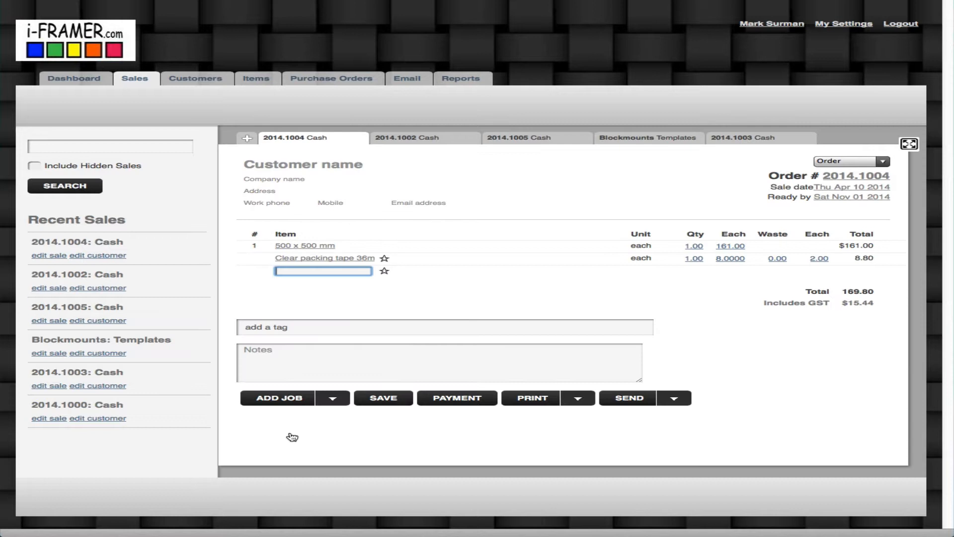
click(304, 246)
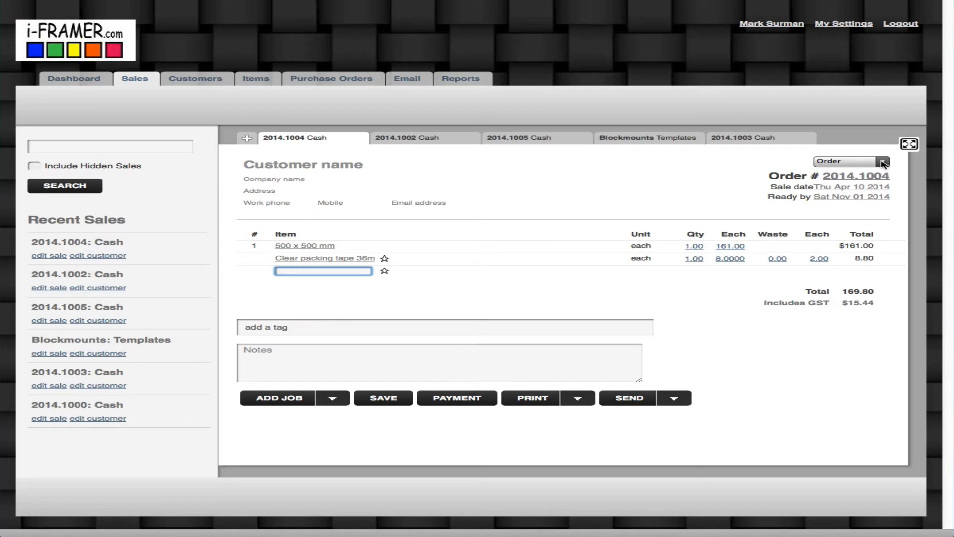
Open the sale stage list and close the 500 x 500 mm job back to sale 2014.1004.
click(883, 161)
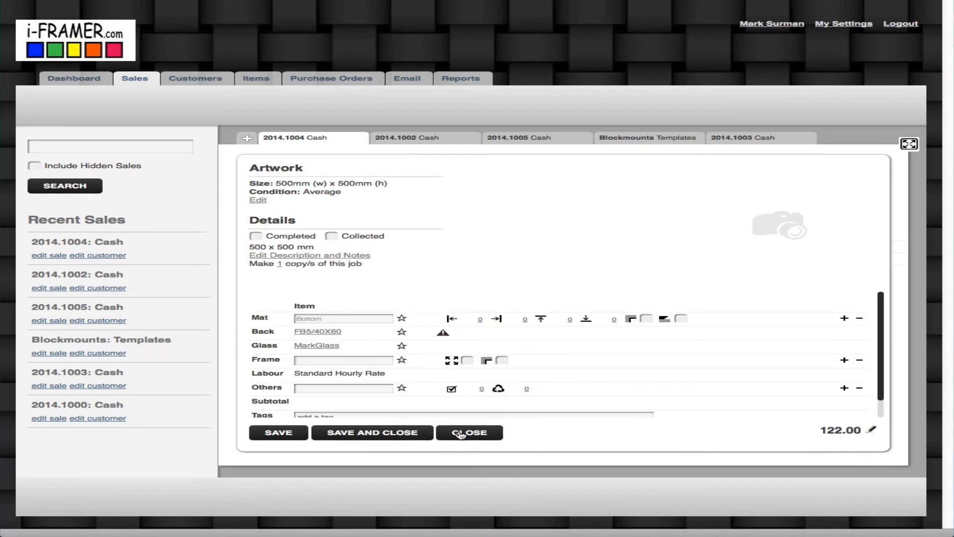
click(469, 433)
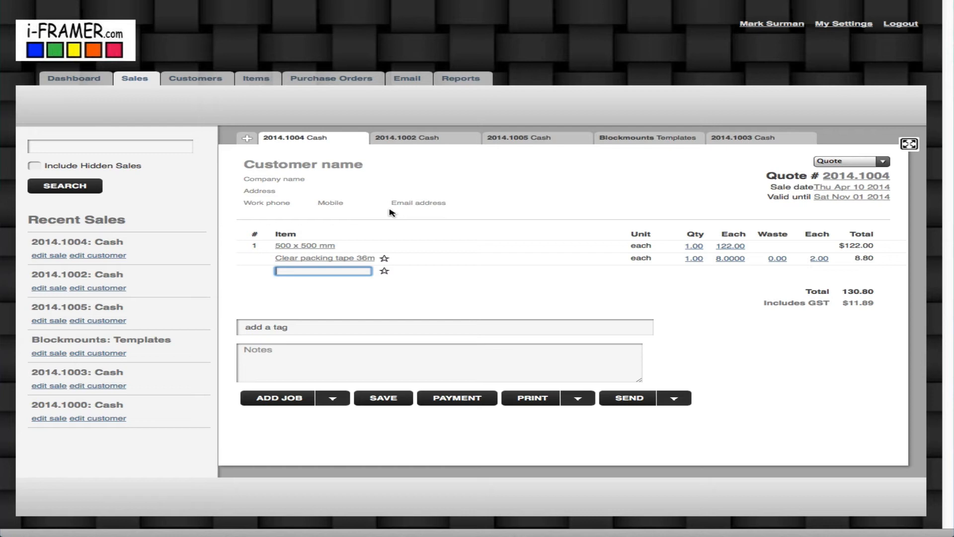
mouse_move(353, 366)
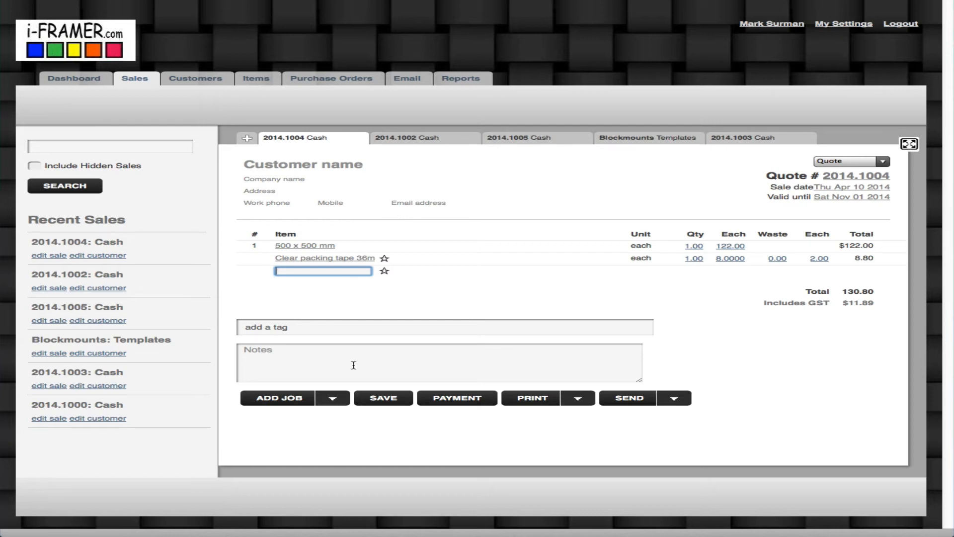
mouse_move(326, 417)
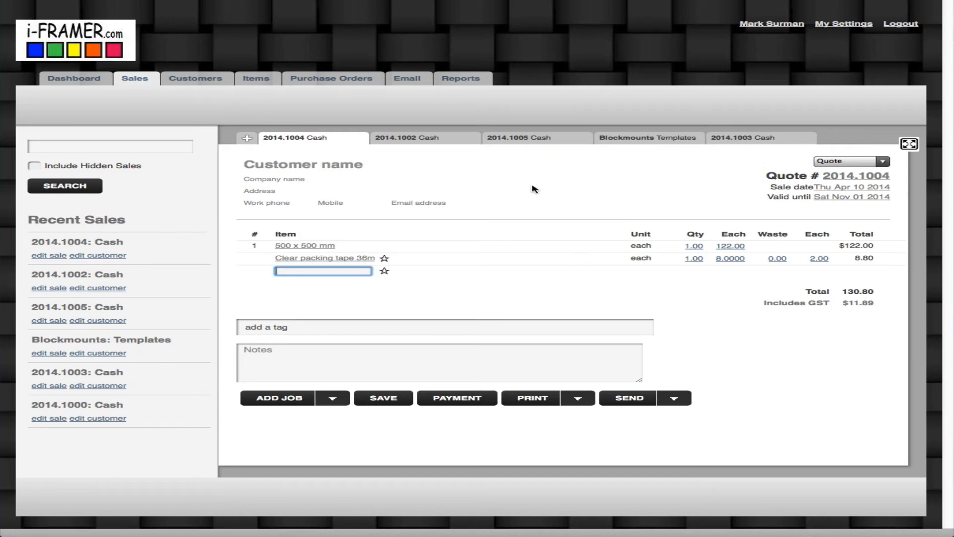
mouse_move(104, 96)
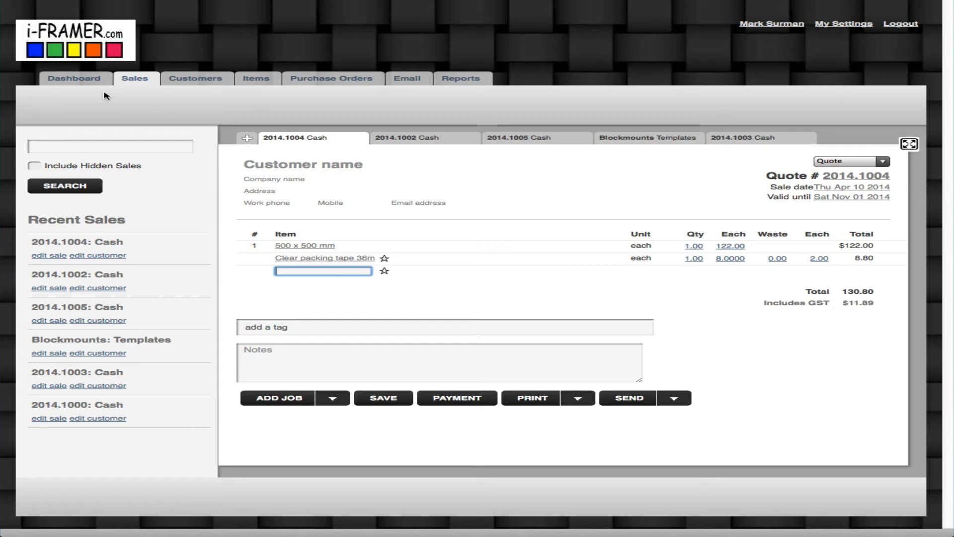
Check the 8 October dashboard summary and the Job lists and cutting list reports, then go to Purchase Orders.
click(74, 79)
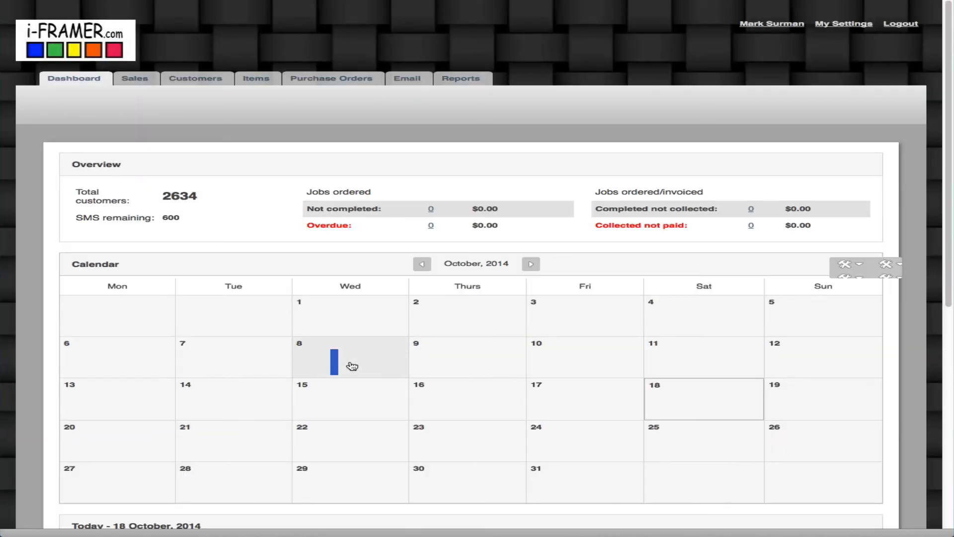
click(334, 362)
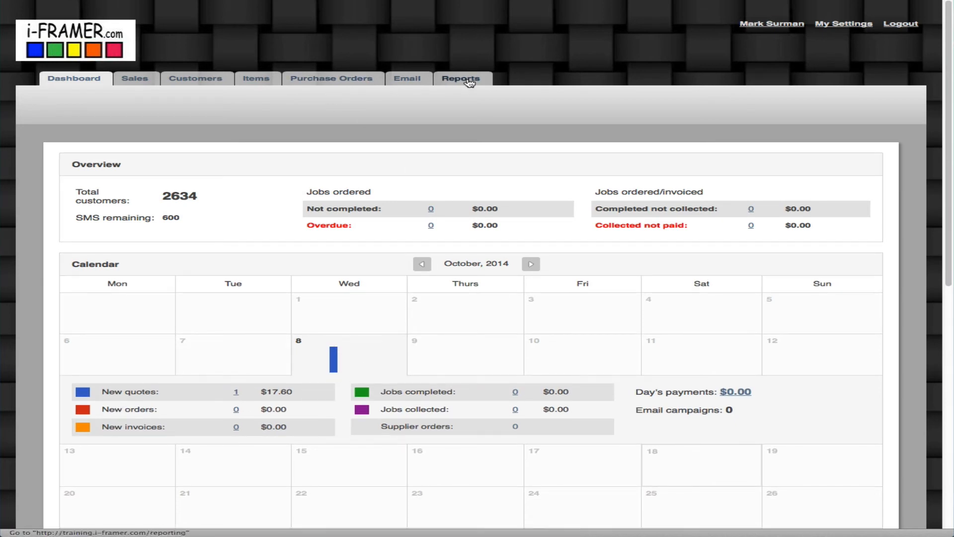
click(460, 79)
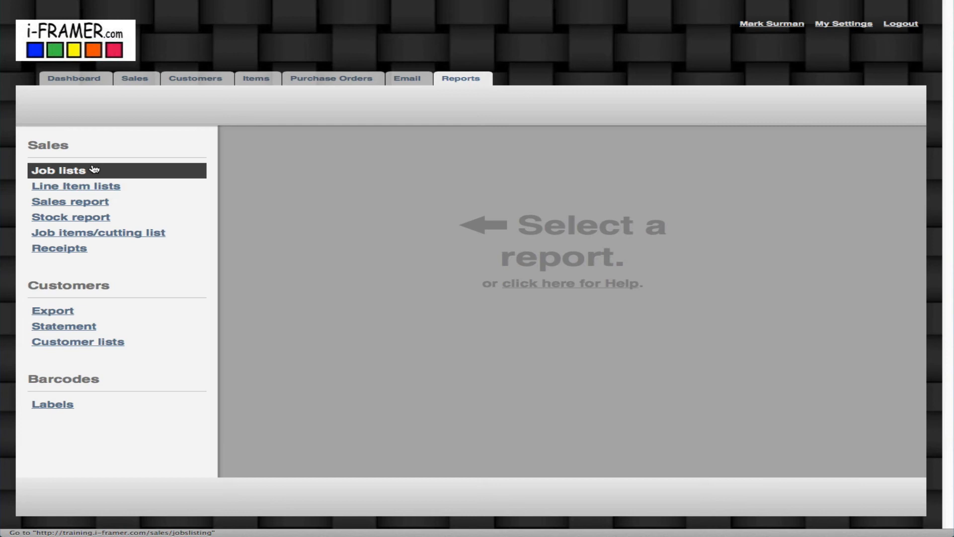
click(98, 232)
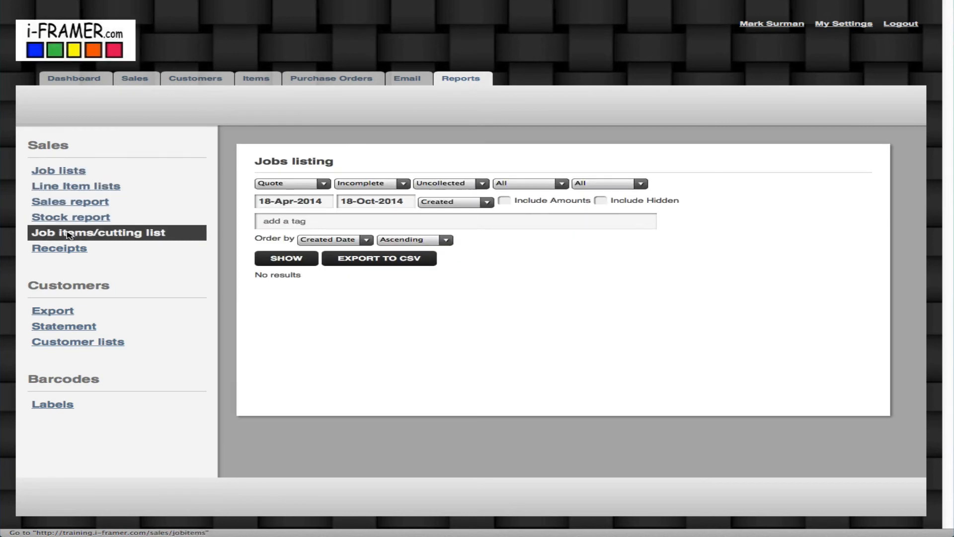
click(97, 232)
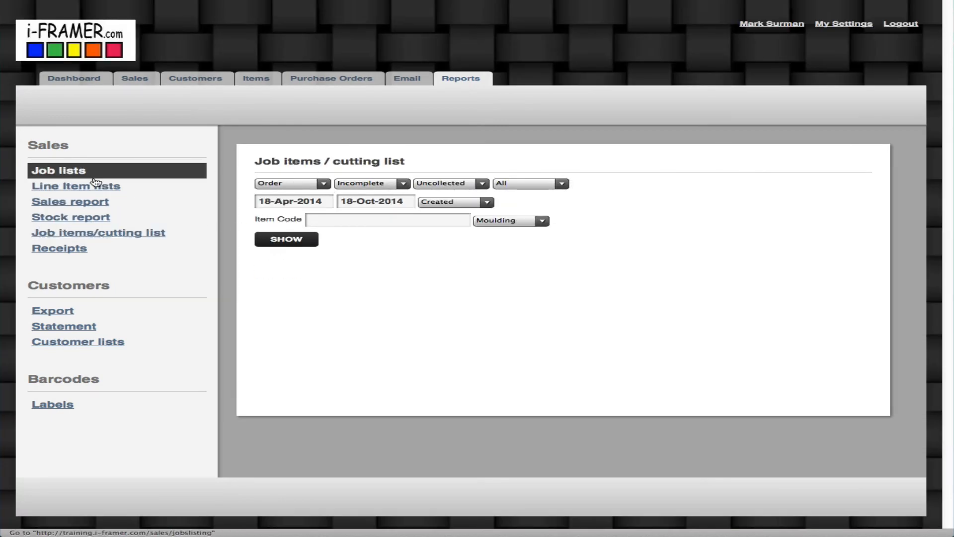
mouse_move(388, 83)
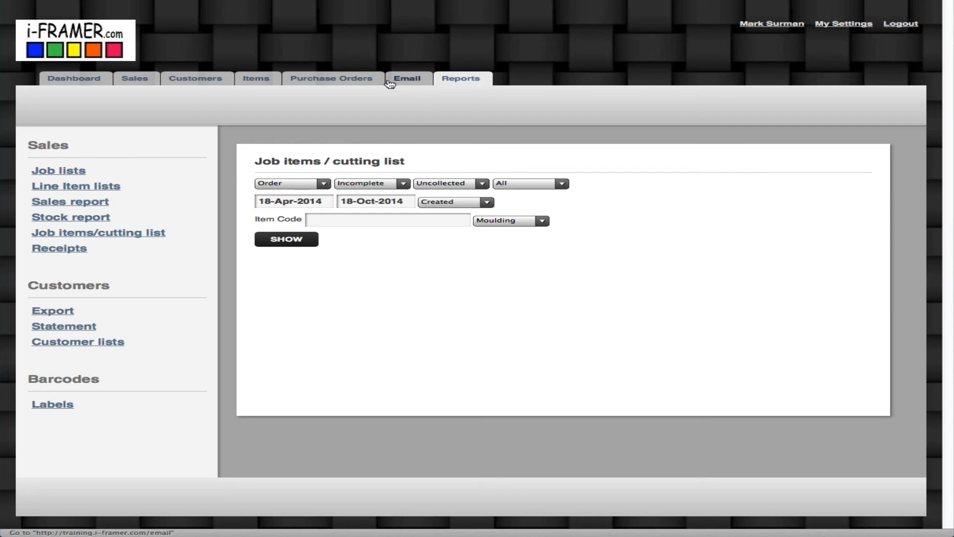
mouse_move(339, 82)
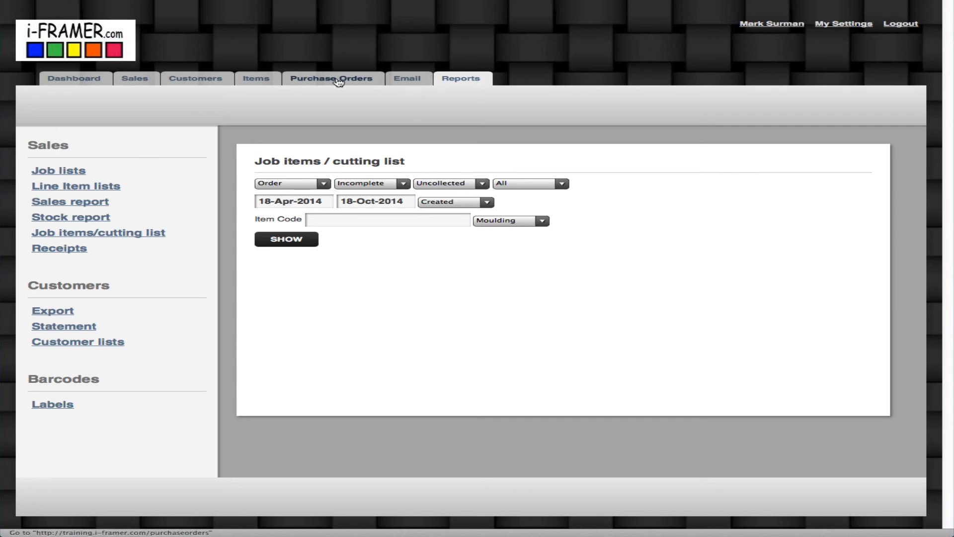
click(332, 78)
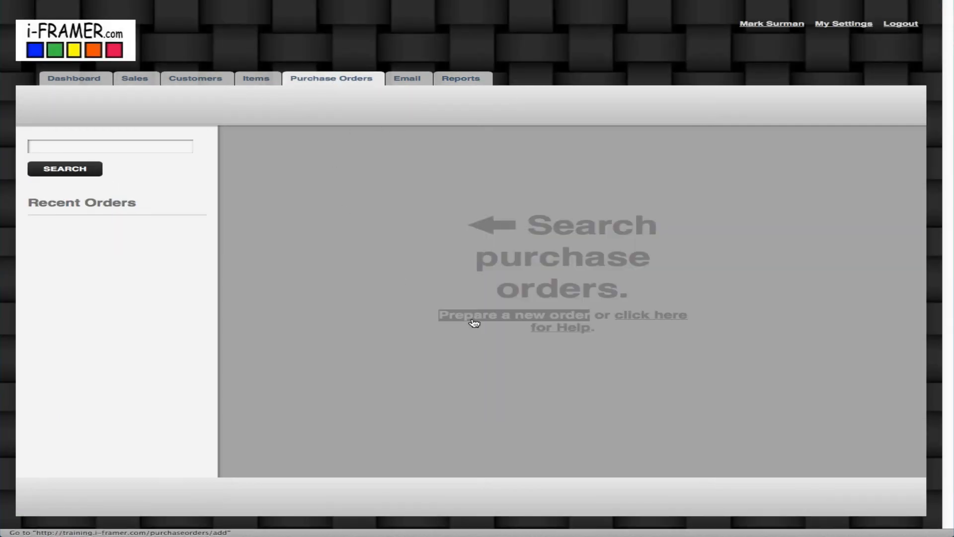
Make sale 2014.1004 an order and prepare a new purchase order offering supplier Antons (2).
click(513, 315)
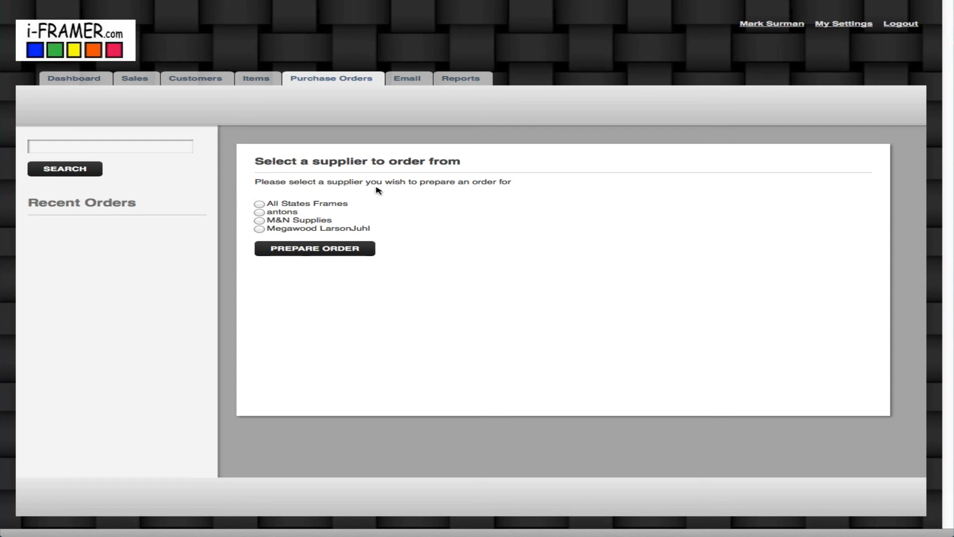
mouse_move(135, 79)
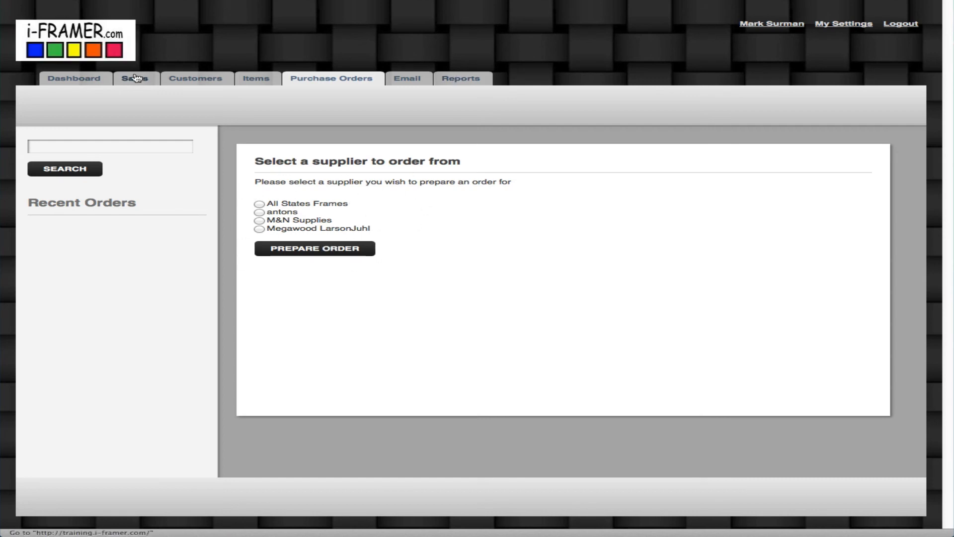
click(135, 78)
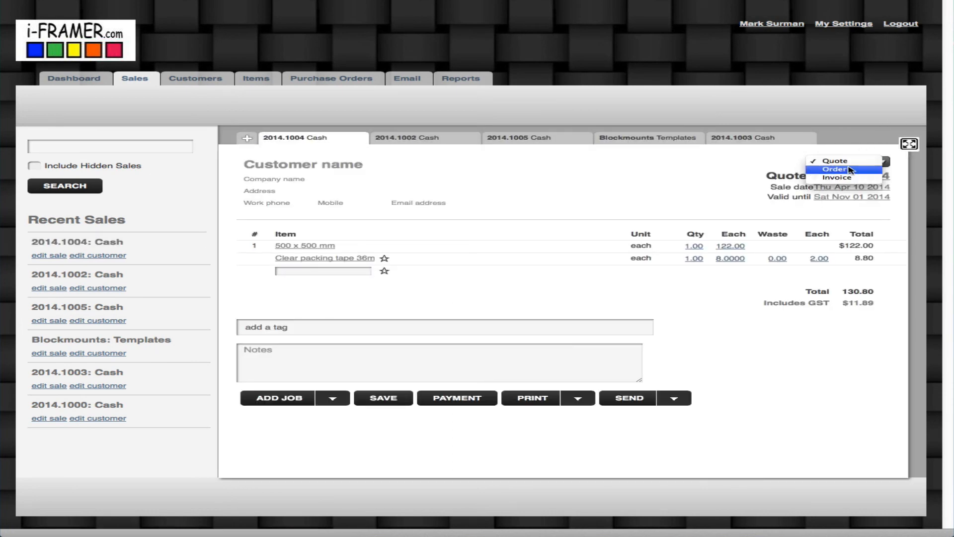
click(834, 171)
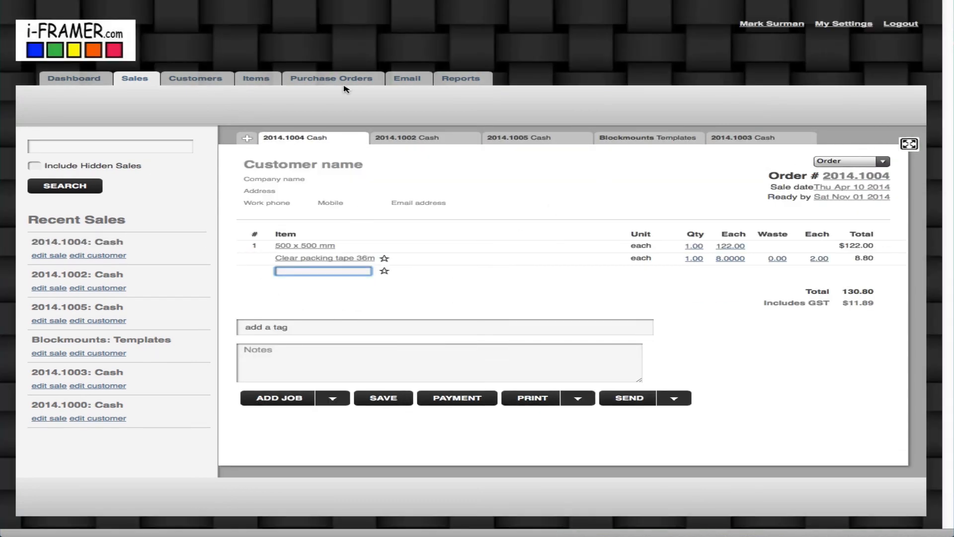
click(332, 78)
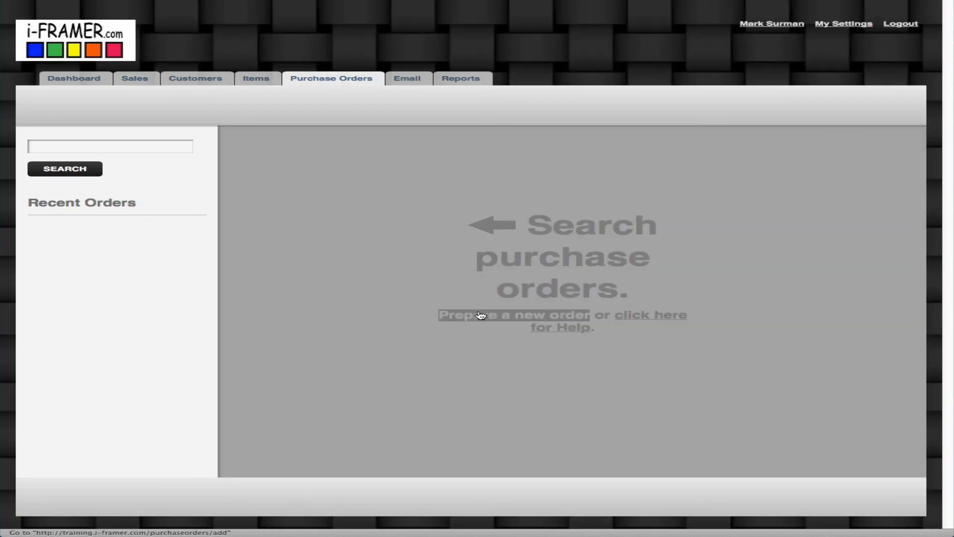
click(513, 315)
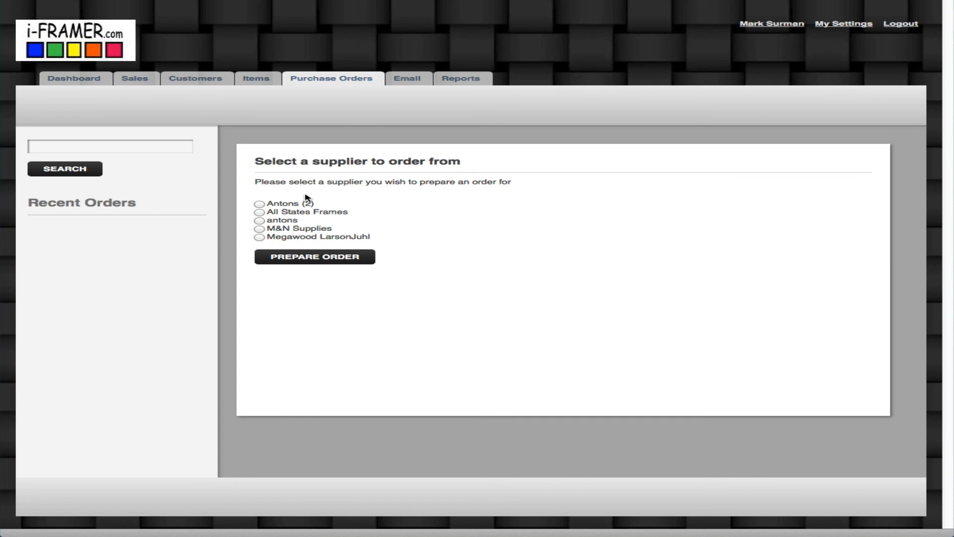
mouse_move(334, 205)
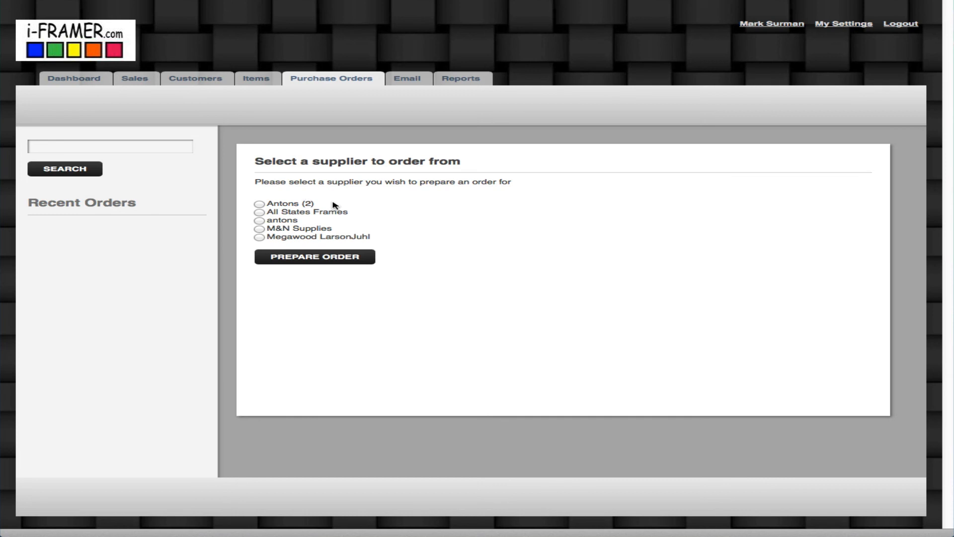
mouse_move(349, 207)
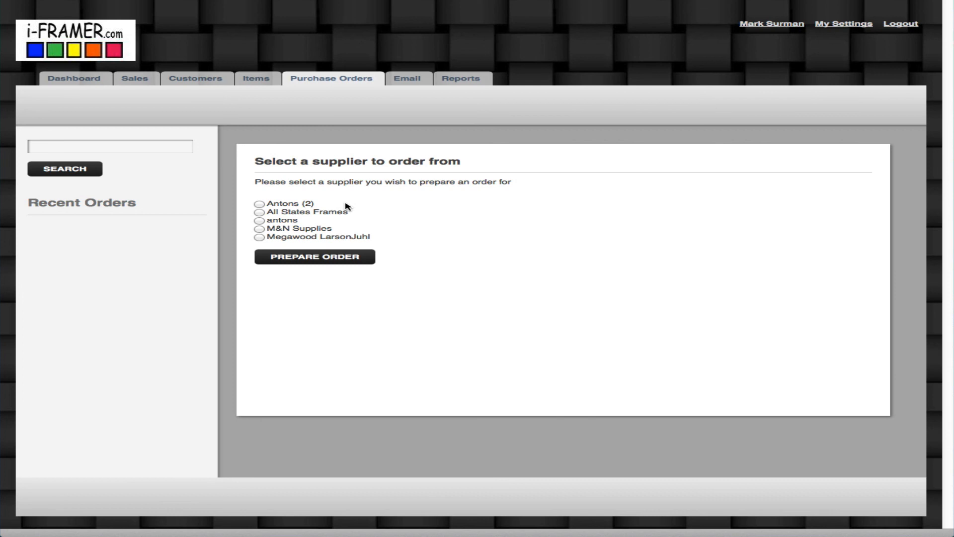
mouse_move(433, 197)
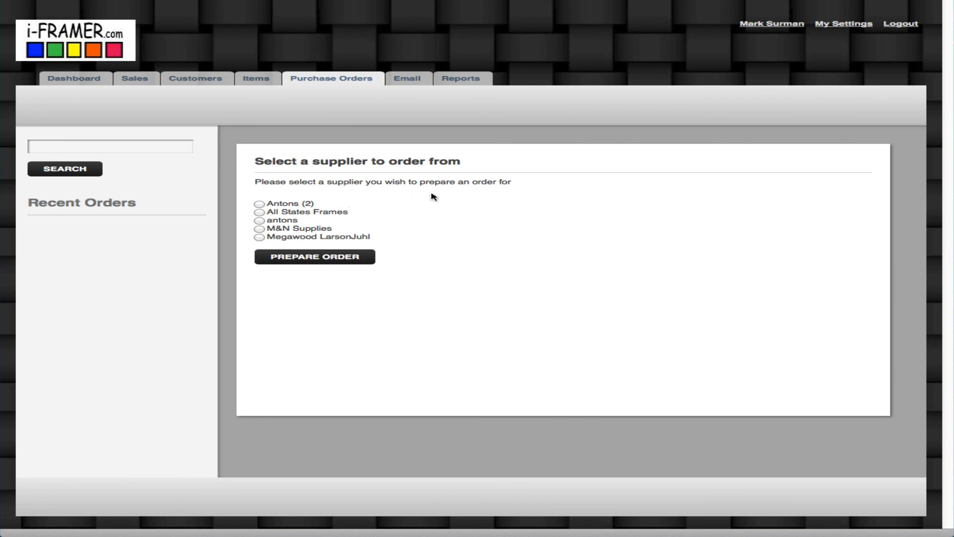
mouse_move(514, 214)
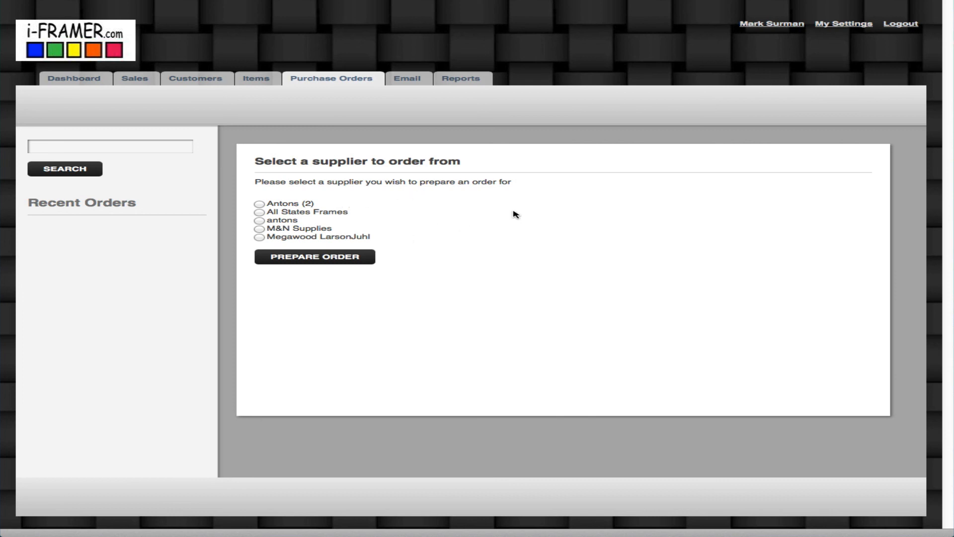
mouse_move(532, 196)
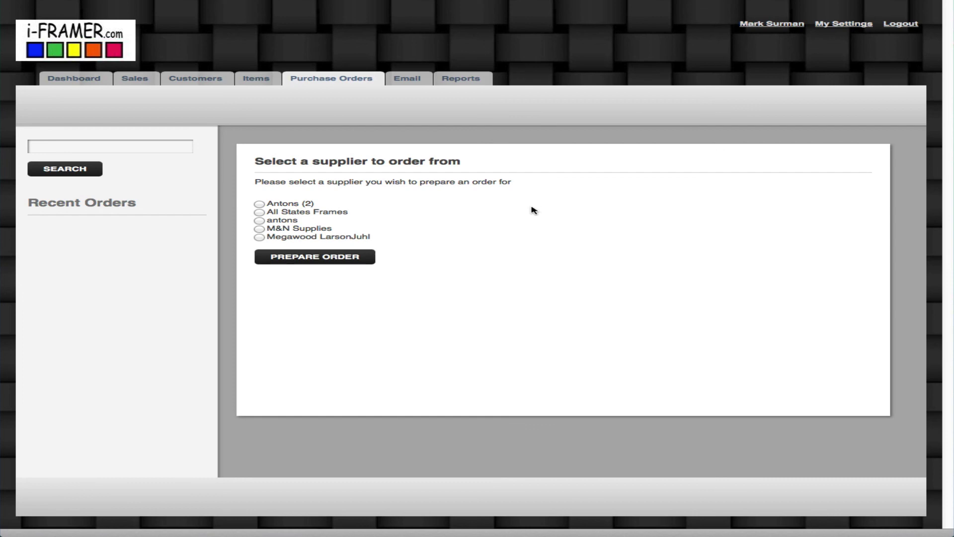